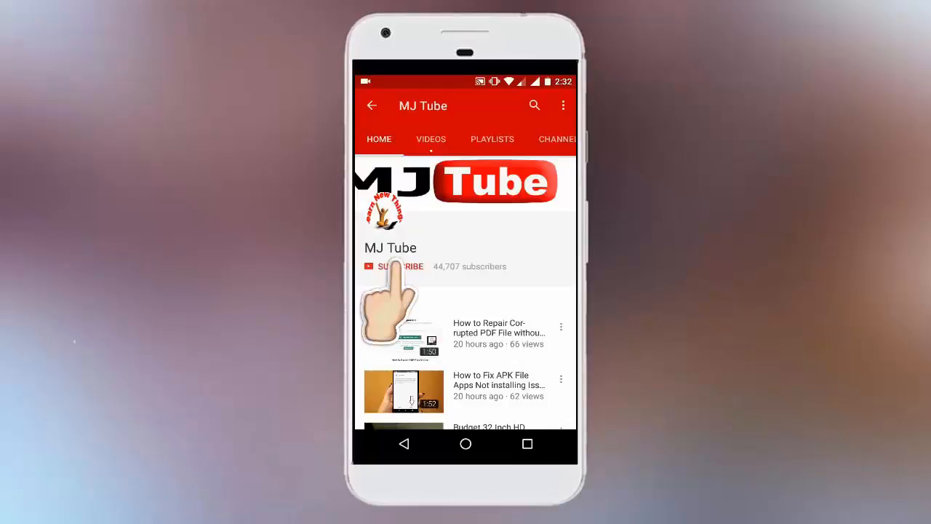
- Leave the new message, whose keyboard lacks a number row, for the home screen
{"action": "left_click", "coordinate": [396, 266]}
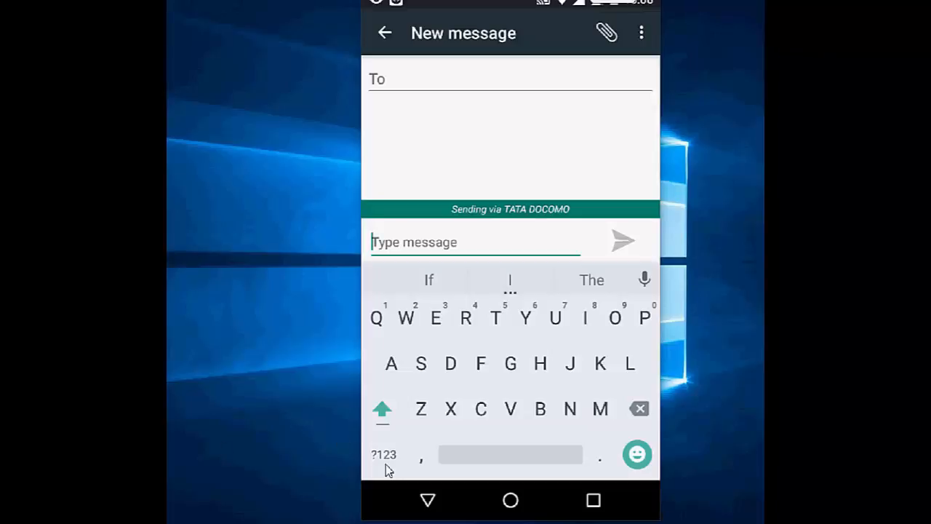
{"action": "left_click", "coordinate": [383, 454]}
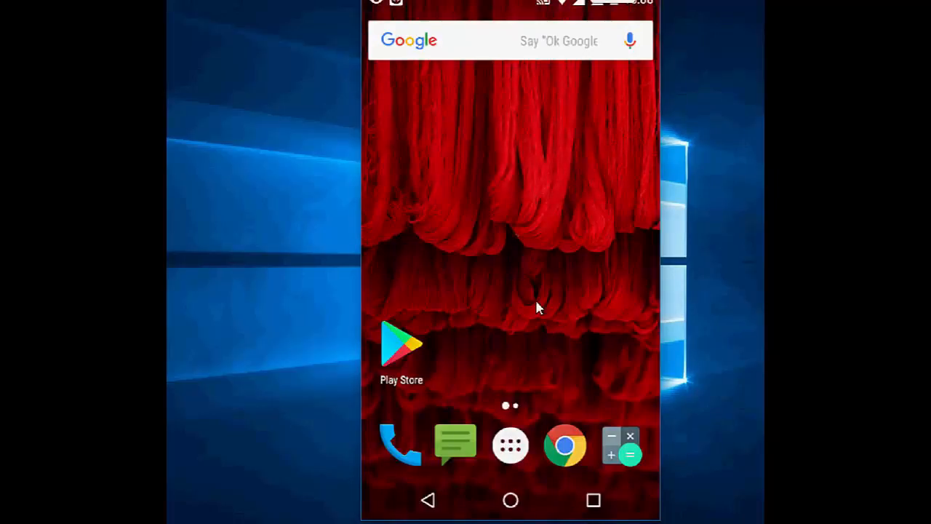
- Open Settings from the app drawer and go to Language & input
{"action": "left_click", "coordinate": [510, 445]}
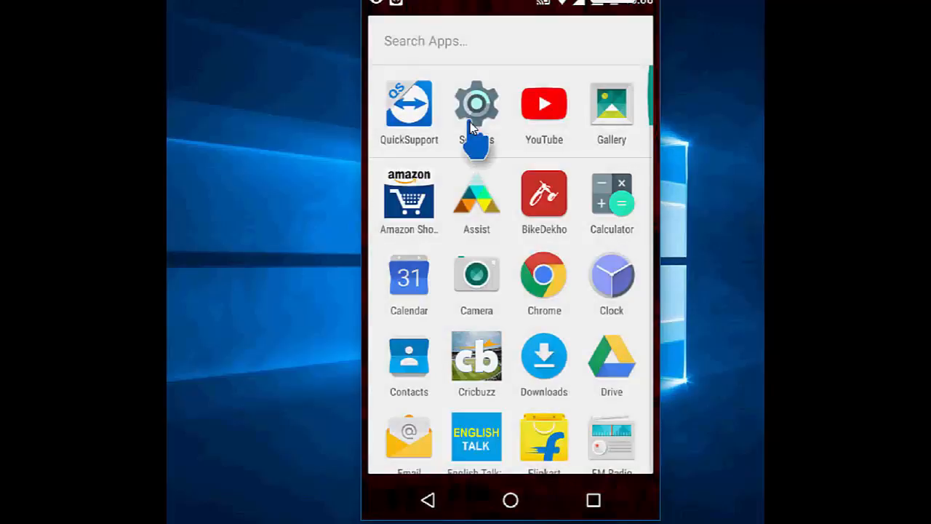
{"action": "left_click", "coordinate": [477, 104]}
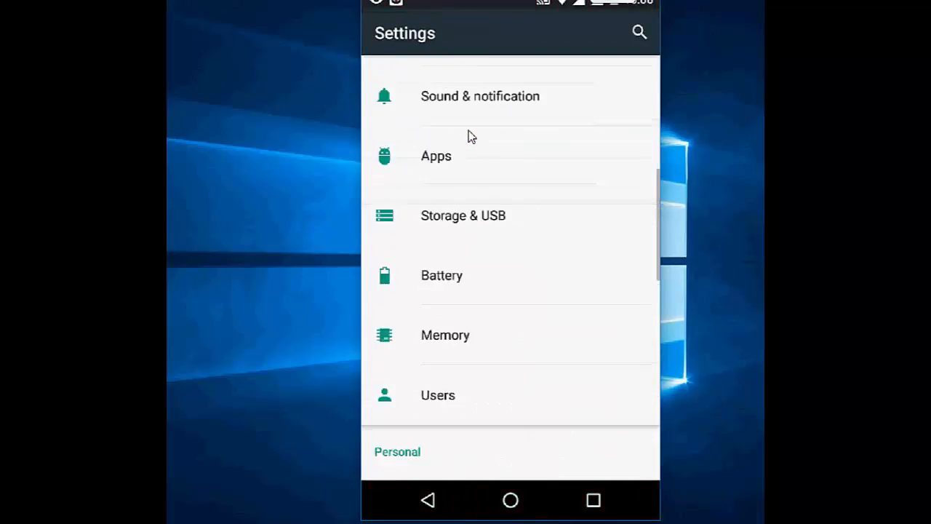
{"action": "scroll", "scroll_direction": "down", "scroll_amount": 3}
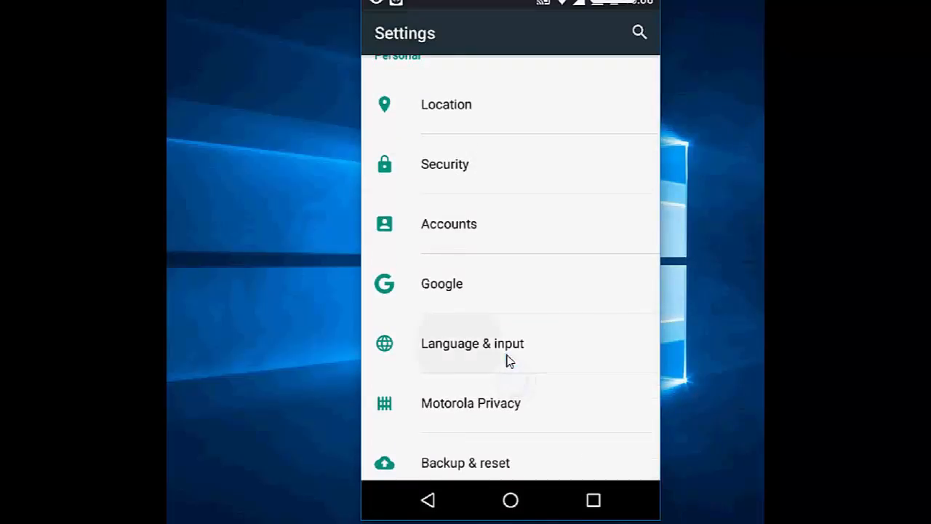
{"action": "left_click", "coordinate": [472, 342]}
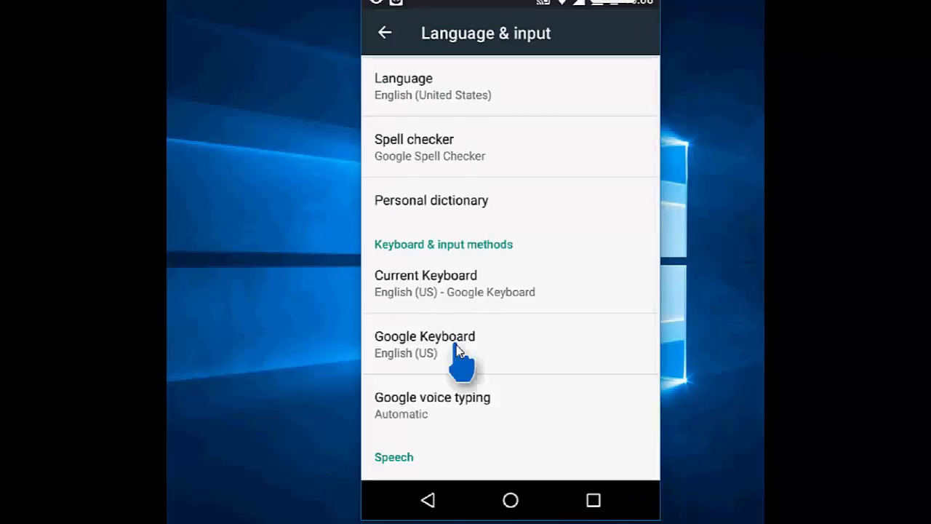
- Go to Google Keyboard > Appearance & Layouts > Custom input styles
{"action": "left_click", "coordinate": [425, 342]}
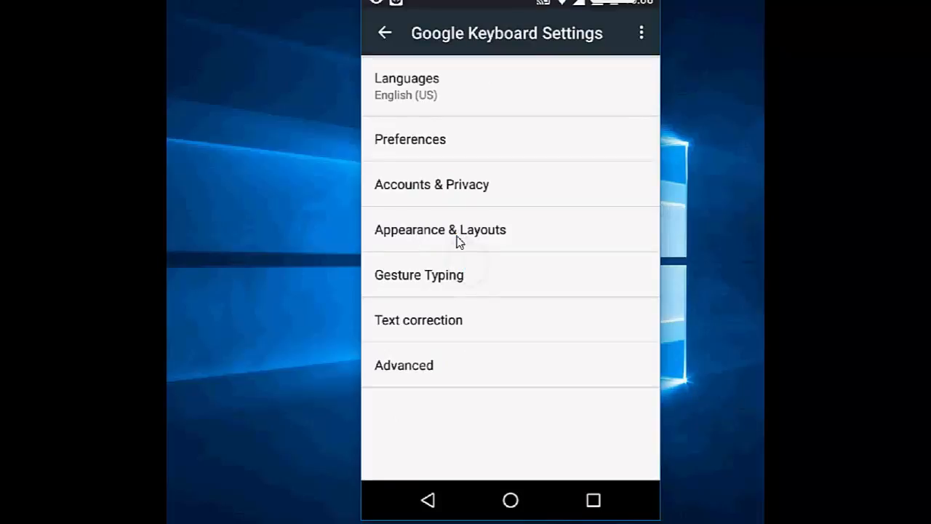
{"action": "left_click", "coordinate": [440, 230]}
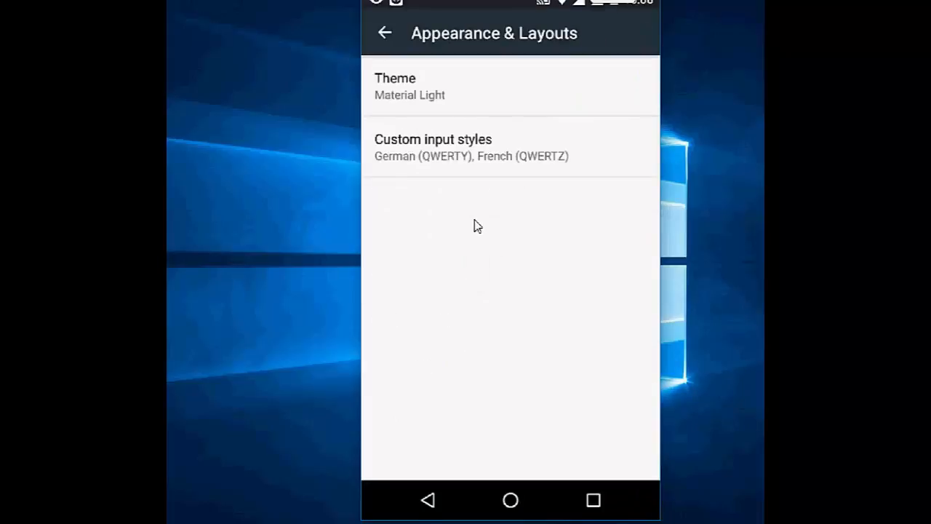
{"action": "mouse_move", "coordinate": [449, 155]}
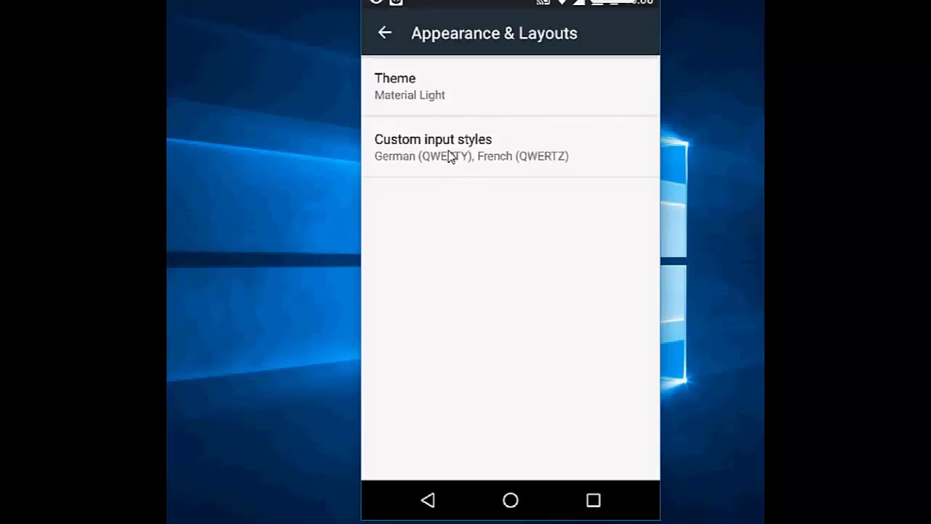
{"action": "left_click", "coordinate": [432, 146]}
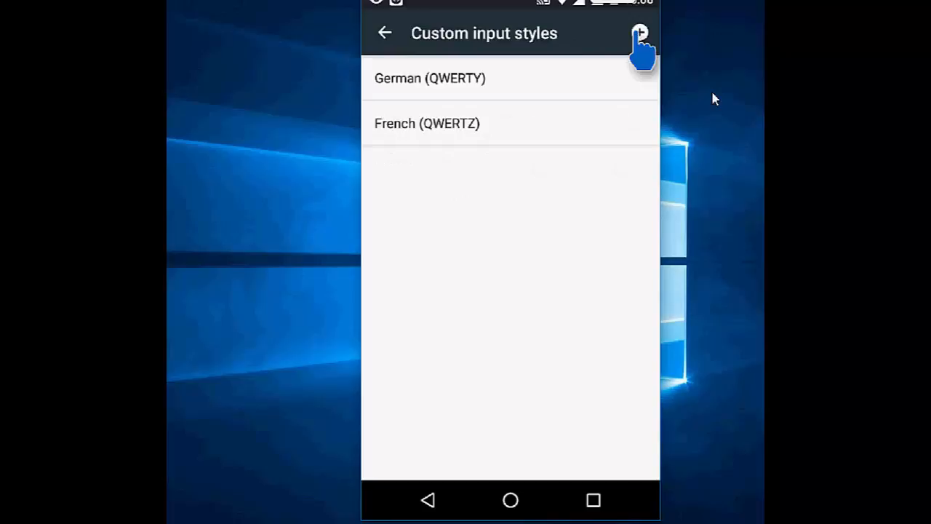
- Add an English (US) custom input style with PC layout and enable it
{"action": "left_click", "coordinate": [639, 33]}
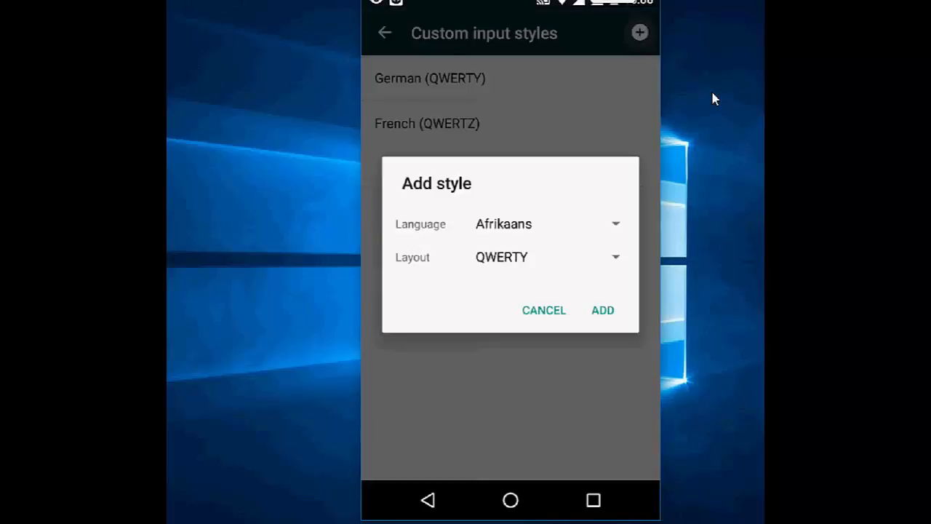
{"action": "mouse_move", "coordinate": [513, 235]}
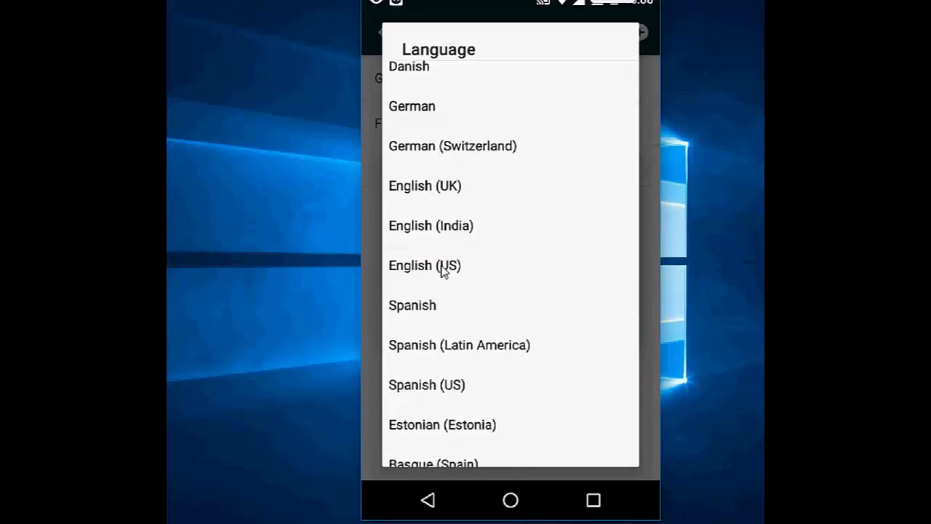
{"action": "left_click", "coordinate": [424, 265]}
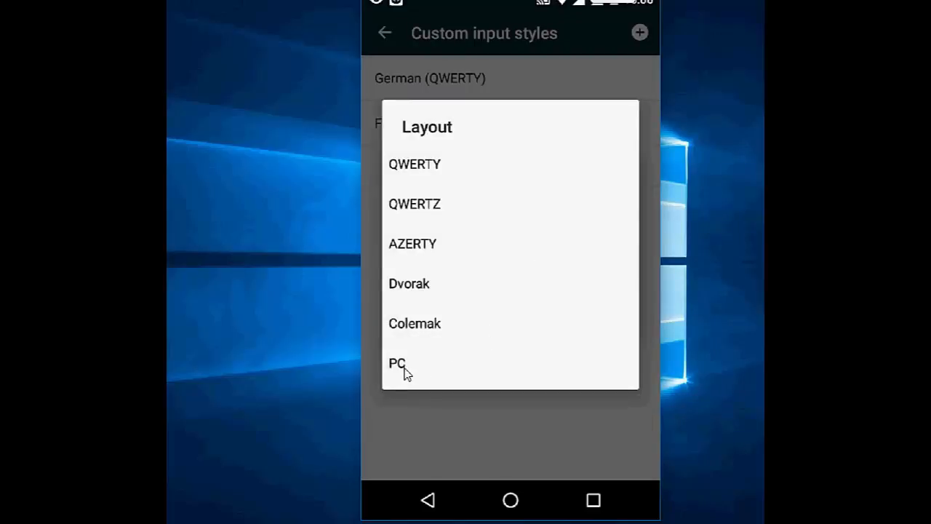
{"action": "left_click", "coordinate": [397, 363]}
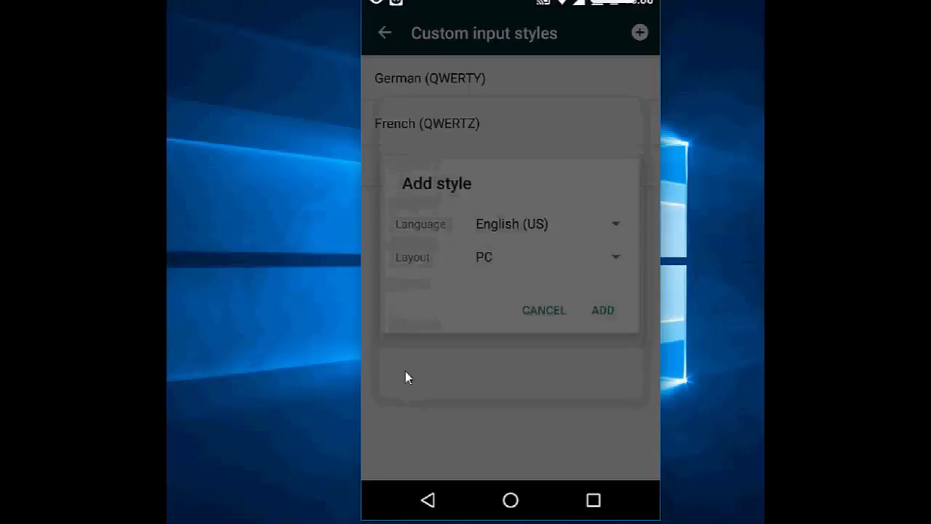
{"action": "left_click", "coordinate": [603, 310]}
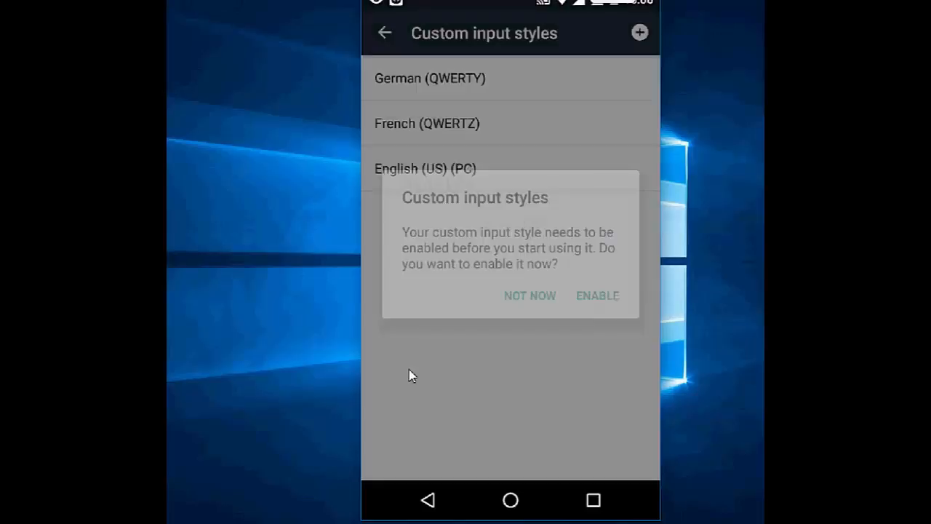
{"action": "left_click", "coordinate": [597, 295]}
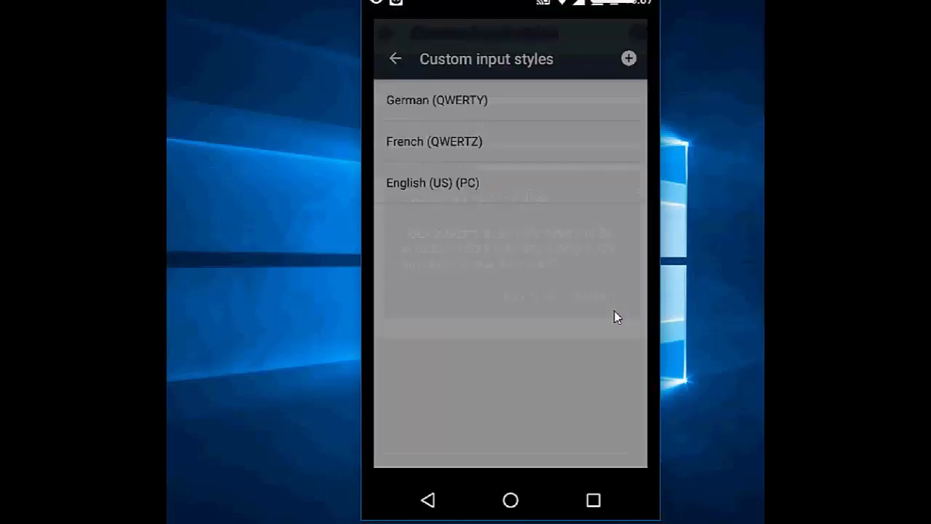
- Turn off 'Use system language', enable English (US) (PC), and disable English (US)
{"action": "left_click", "coordinate": [395, 58]}
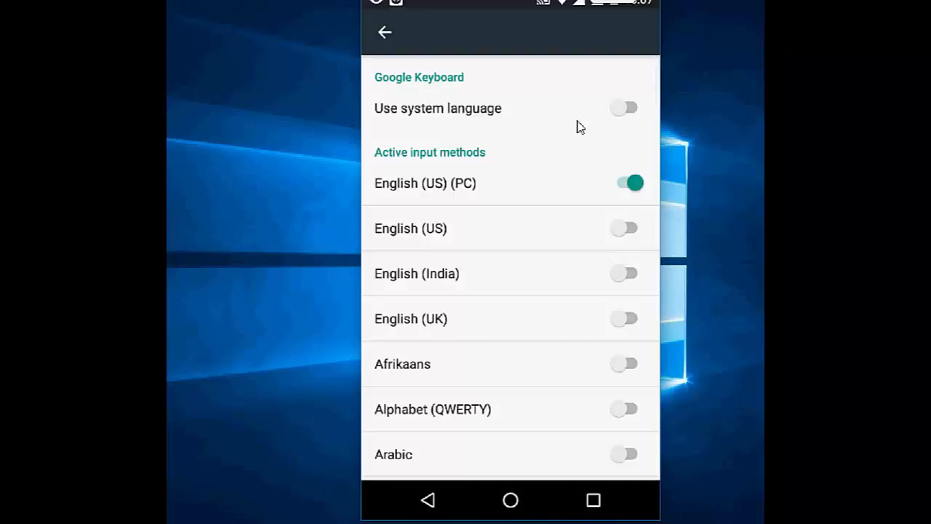
{"action": "mouse_move", "coordinate": [693, 110]}
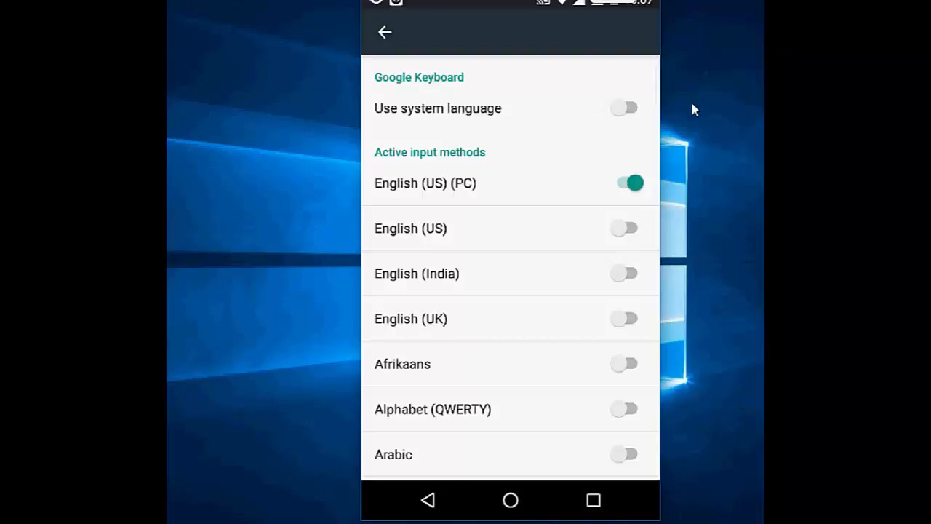
{"action": "left_click", "coordinate": [623, 107]}
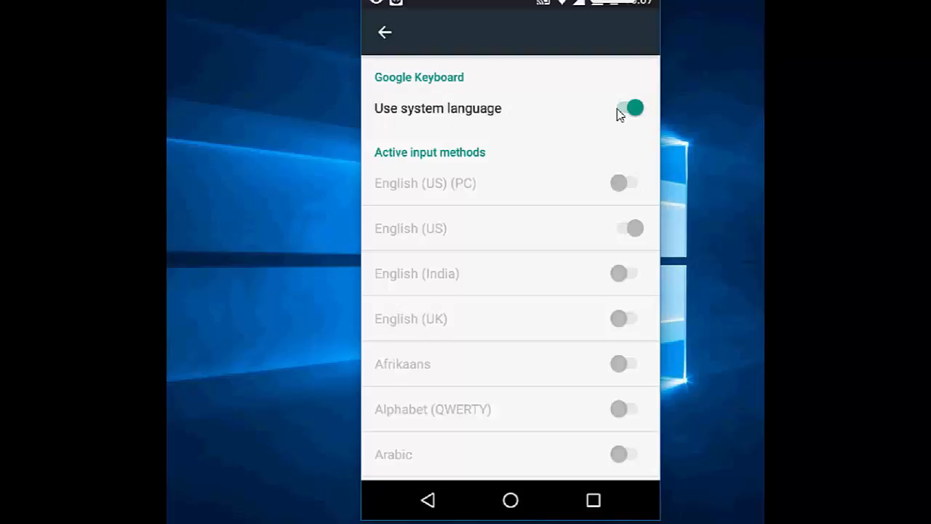
{"action": "left_click", "coordinate": [629, 108]}
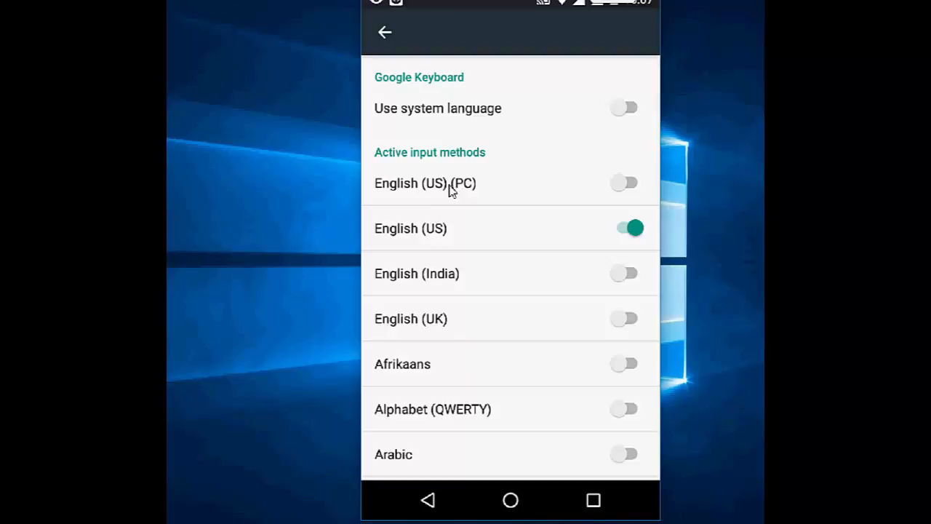
{"action": "mouse_move", "coordinate": [555, 176]}
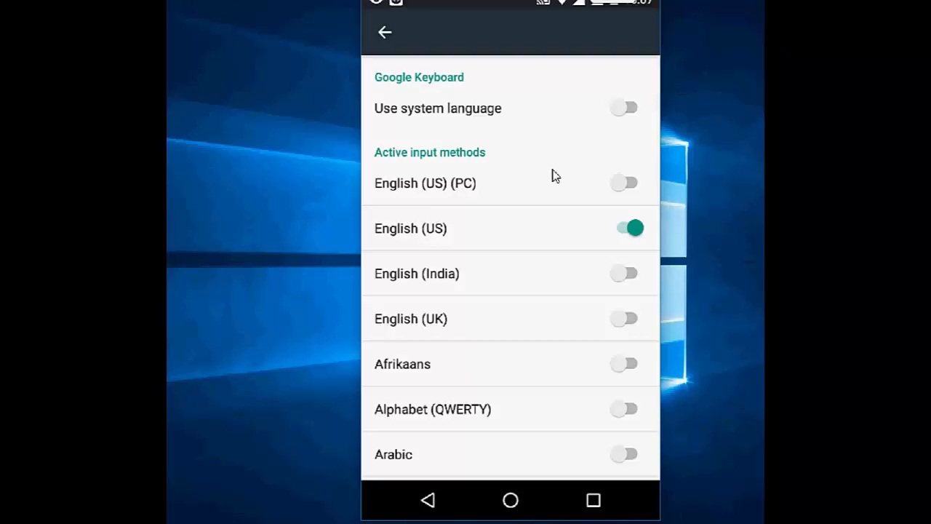
{"action": "left_click", "coordinate": [623, 183]}
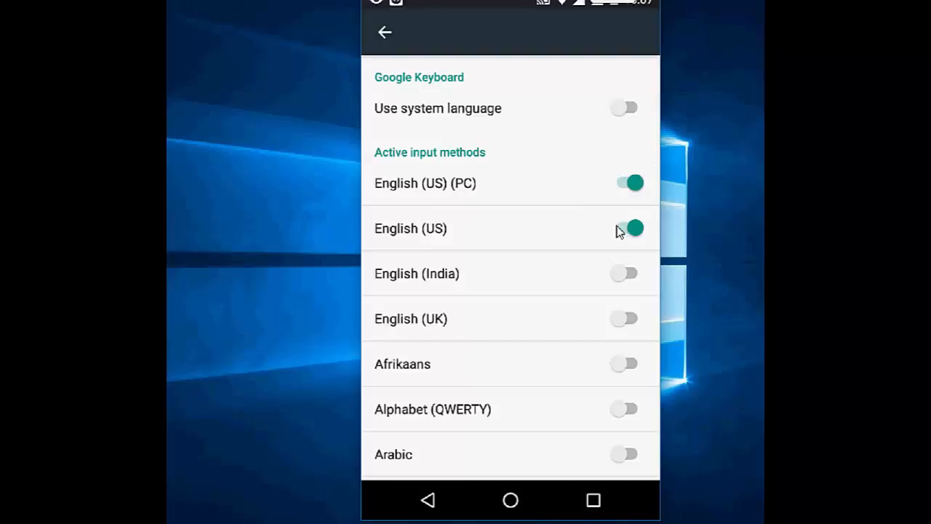
{"action": "left_click", "coordinate": [624, 227]}
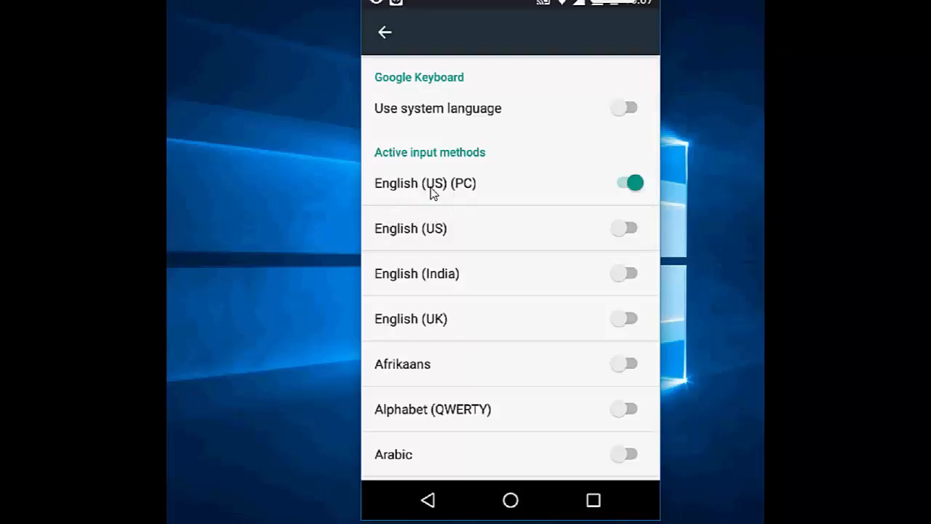
{"action": "mouse_move", "coordinate": [597, 182]}
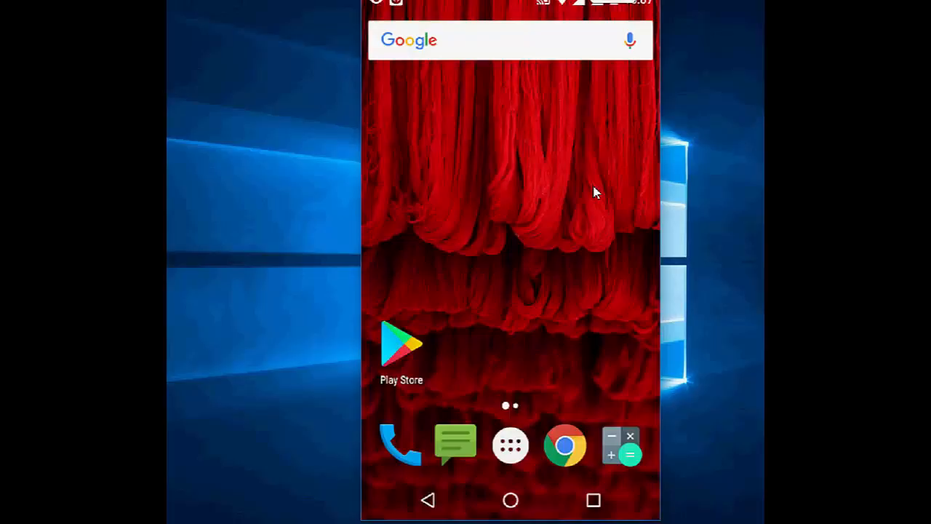
{"action": "left_click", "coordinate": [455, 444]}
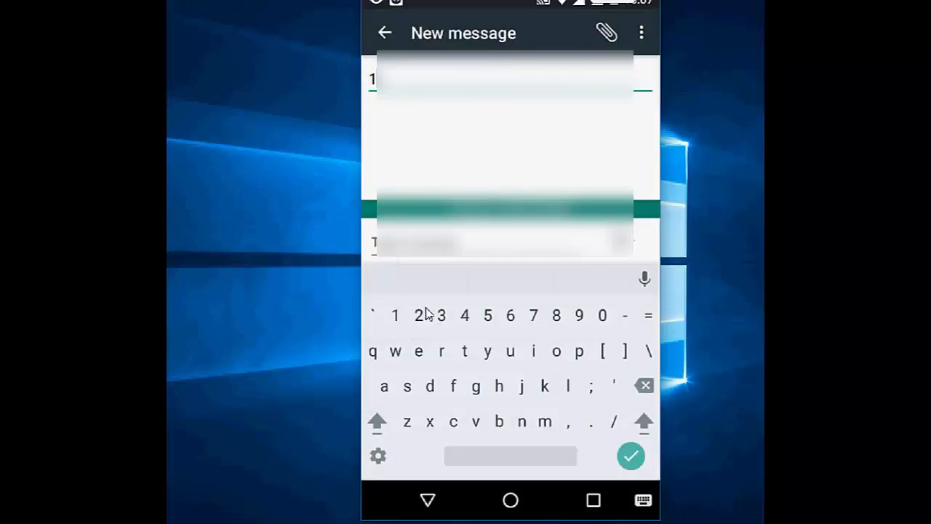
{"action": "type", "text": "123466888996"}
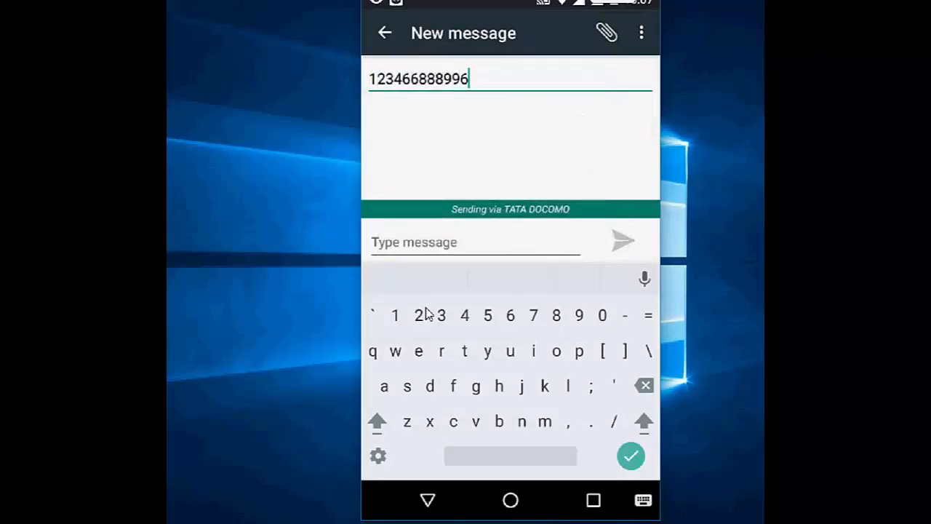
{"action": "type", "text": "533222355678"}
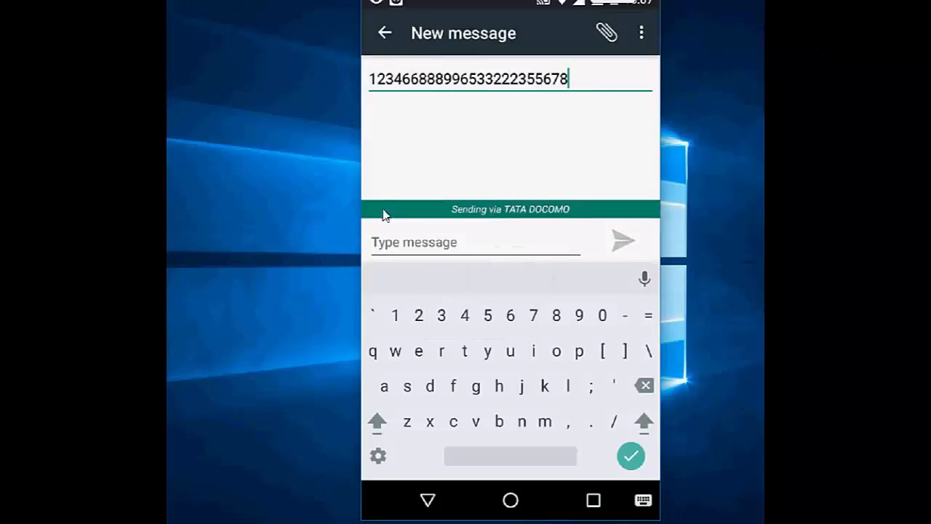
{"action": "mouse_move", "coordinate": [457, 220]}
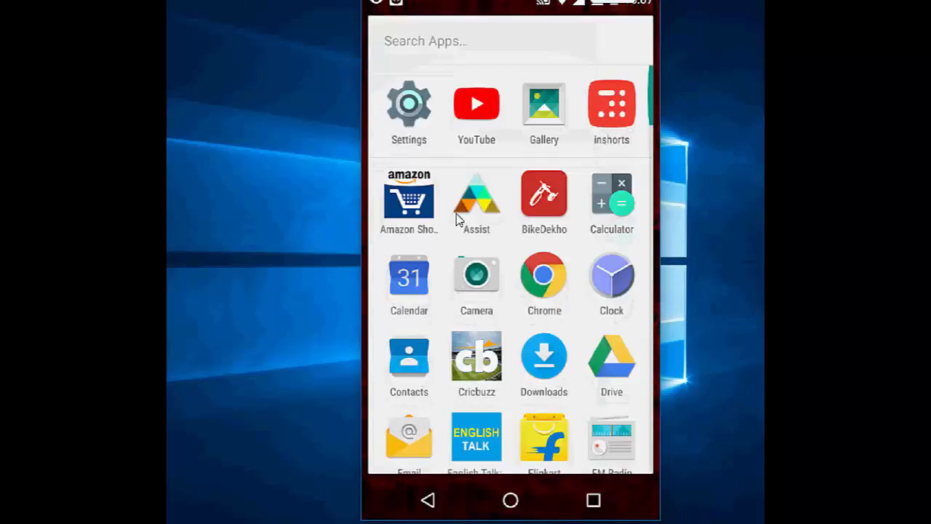
- Navigate Settings > Language & input > Appearance & Layouts > Custom input styles
{"action": "left_click", "coordinate": [409, 104]}
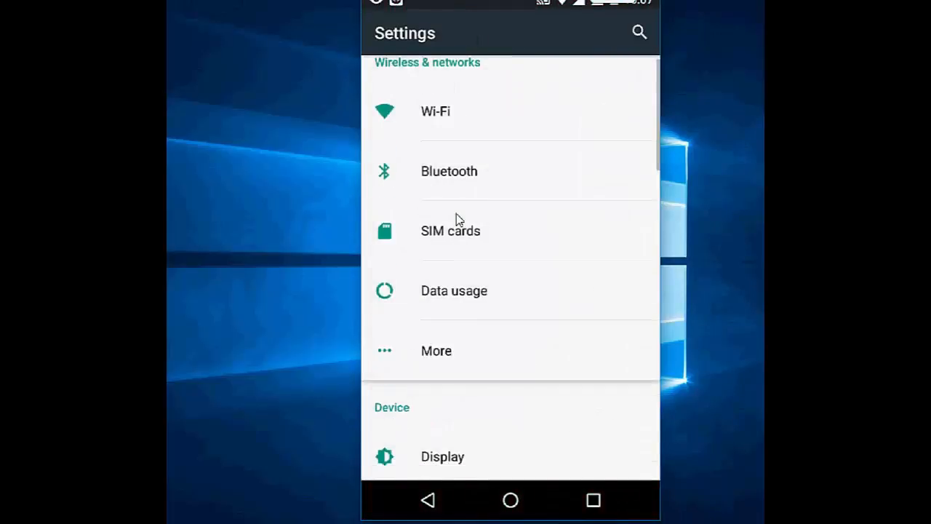
{"action": "scroll", "scroll_direction": "down", "scroll_amount": 3}
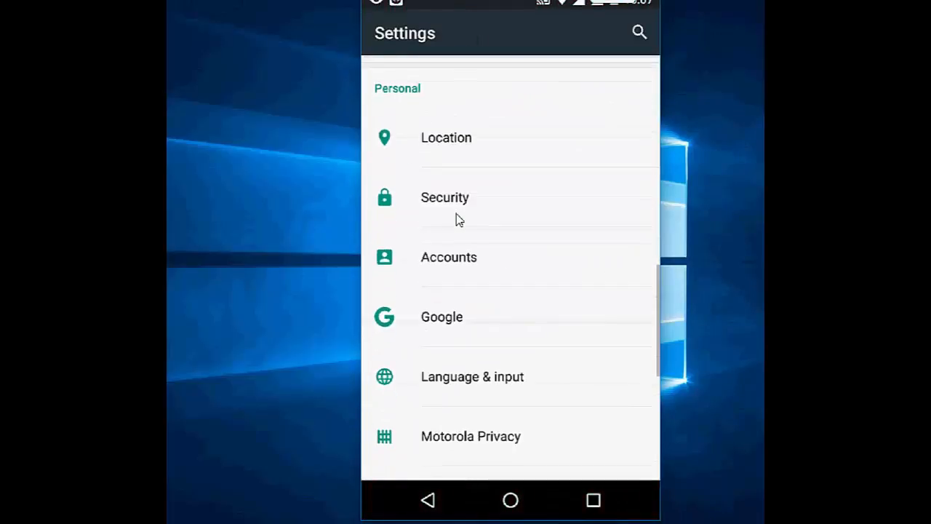
{"action": "left_click", "coordinate": [472, 376]}
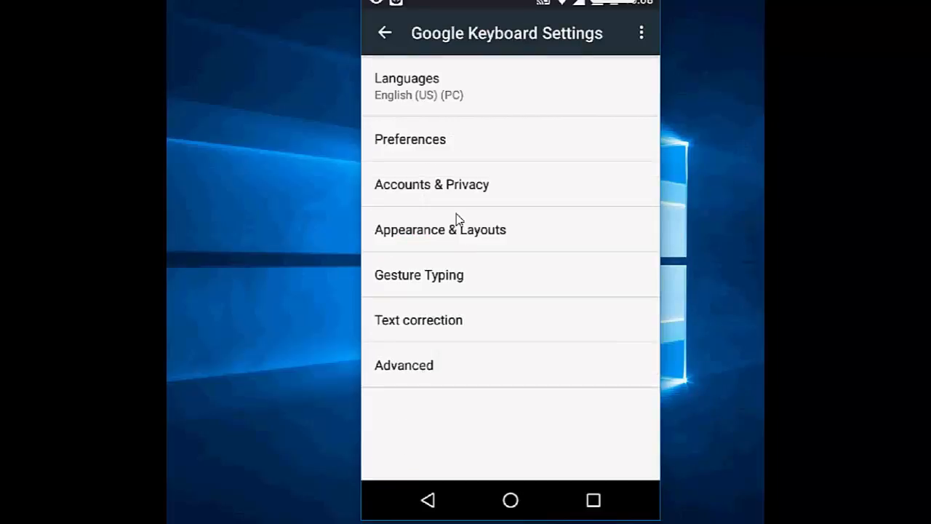
{"action": "left_click", "coordinate": [440, 229]}
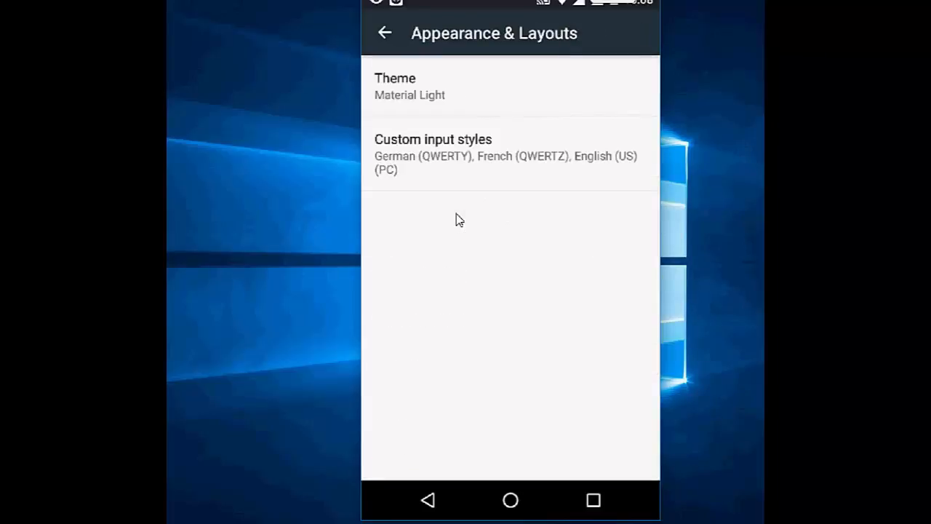
{"action": "left_click", "coordinate": [433, 153]}
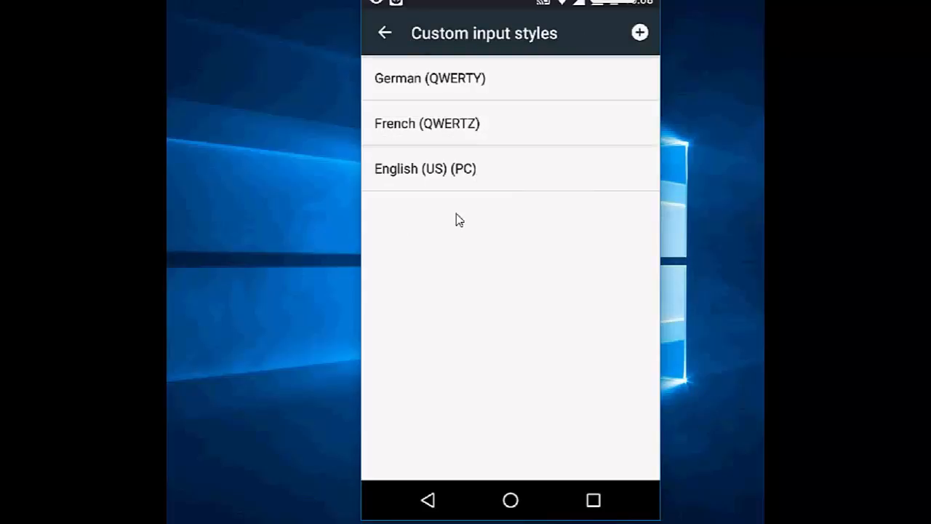
- Remove the English (US) (PC) style and return to Appearance & Layouts
{"action": "left_click", "coordinate": [424, 168]}
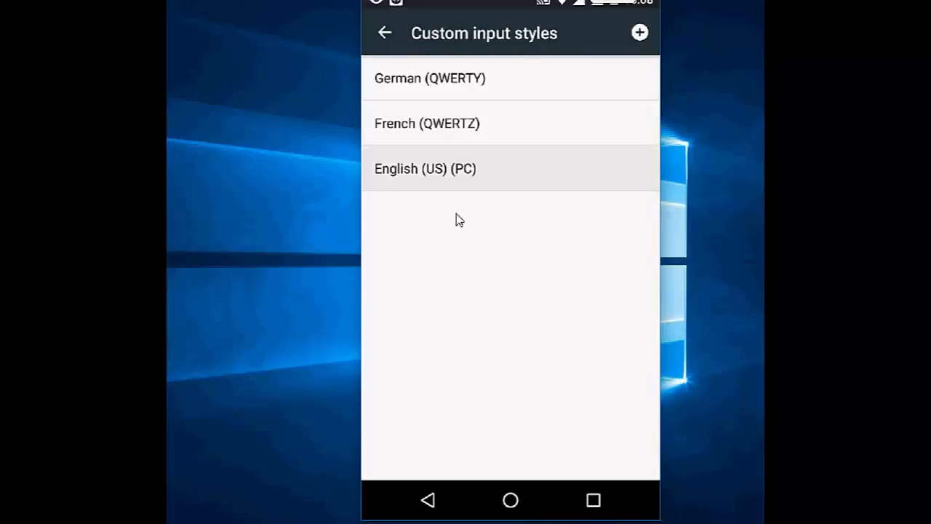
{"action": "left_click", "coordinate": [425, 168]}
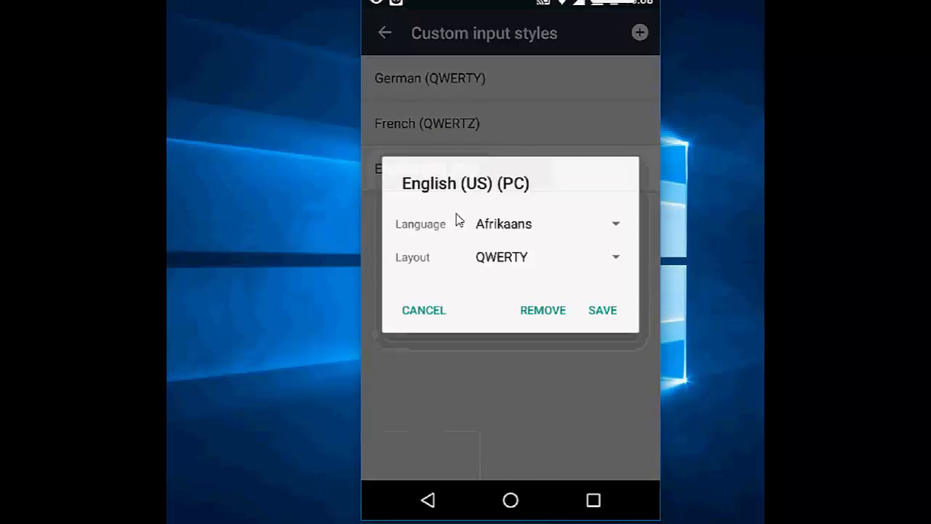
{"action": "left_click", "coordinate": [542, 310]}
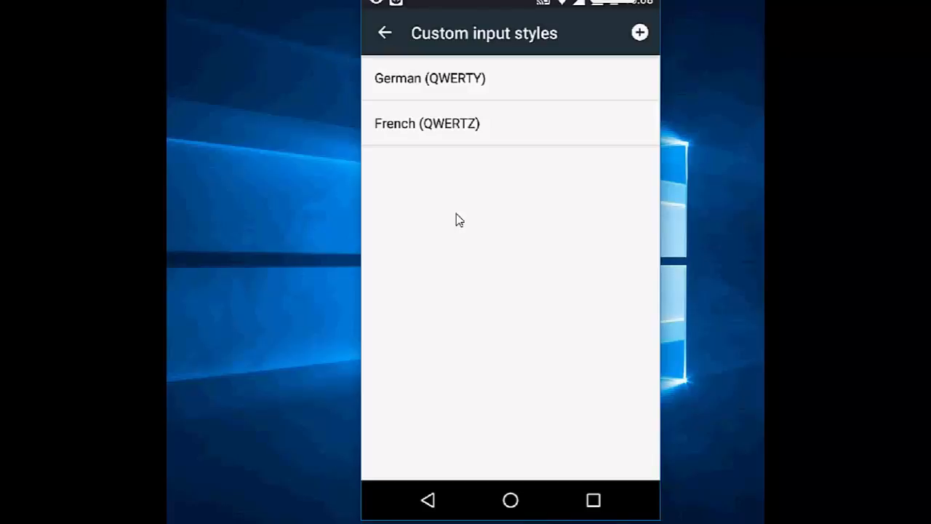
{"action": "left_click", "coordinate": [385, 32]}
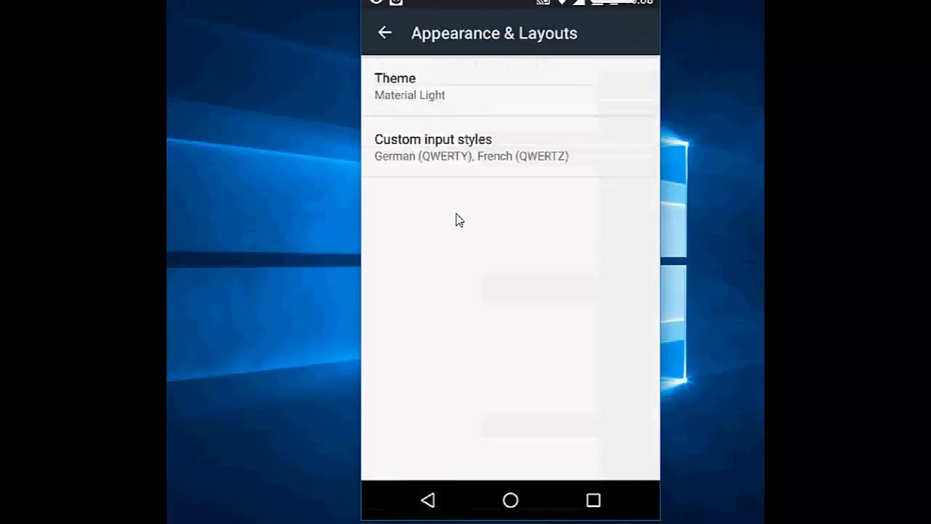